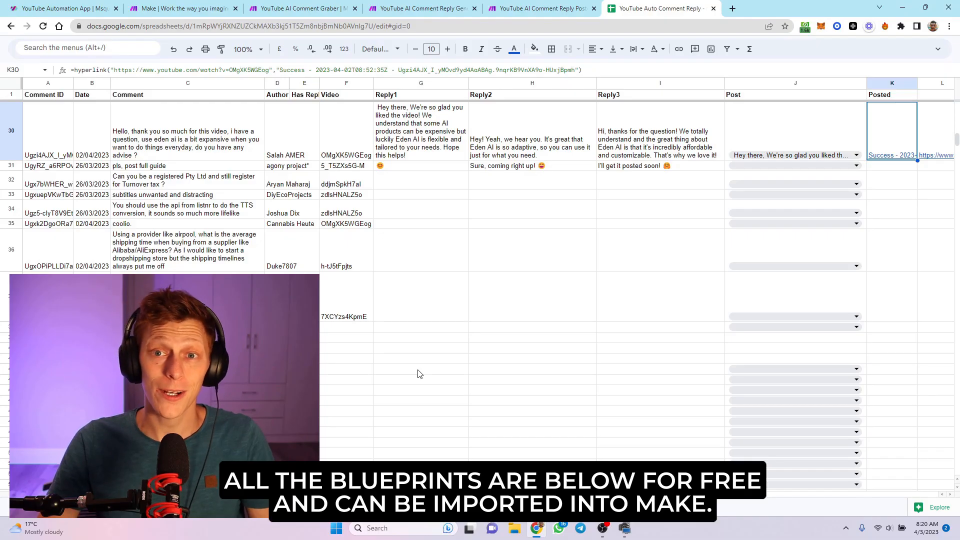
mouse_move(256, 160)
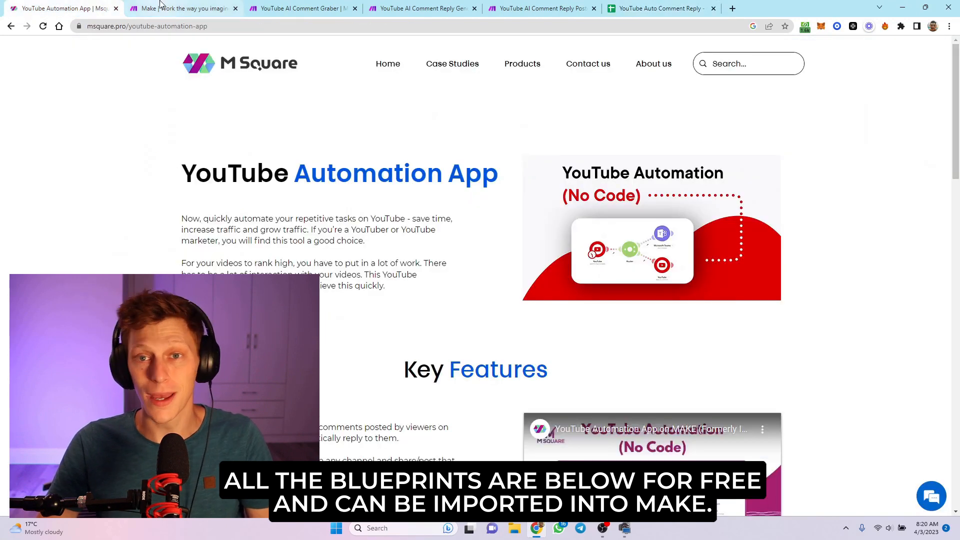
Step: Leave the comments spreadsheet and bring the Make site to the front
left_click(184, 8)
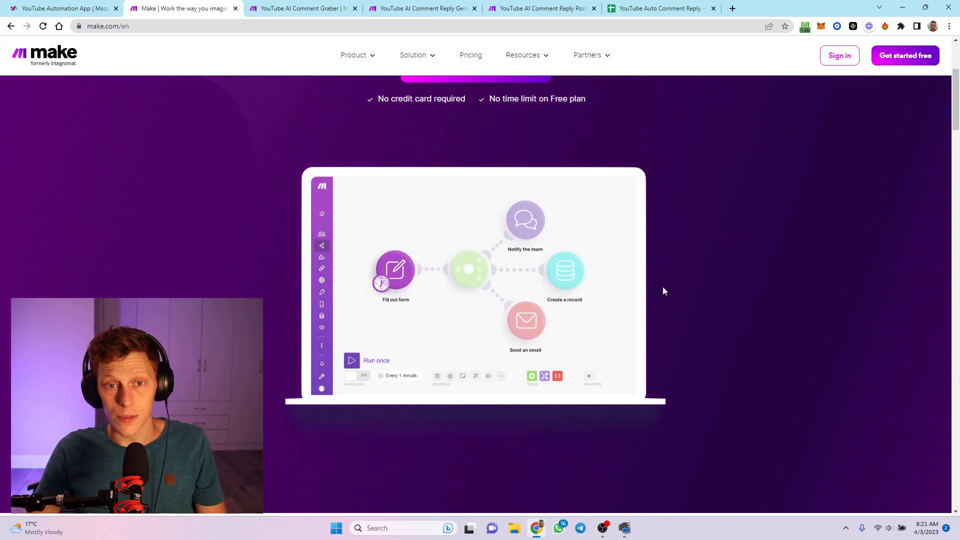
Step: Enter 'Nick', then switch to the YouTube AI Comment Graber scenario editor
type("Nick")
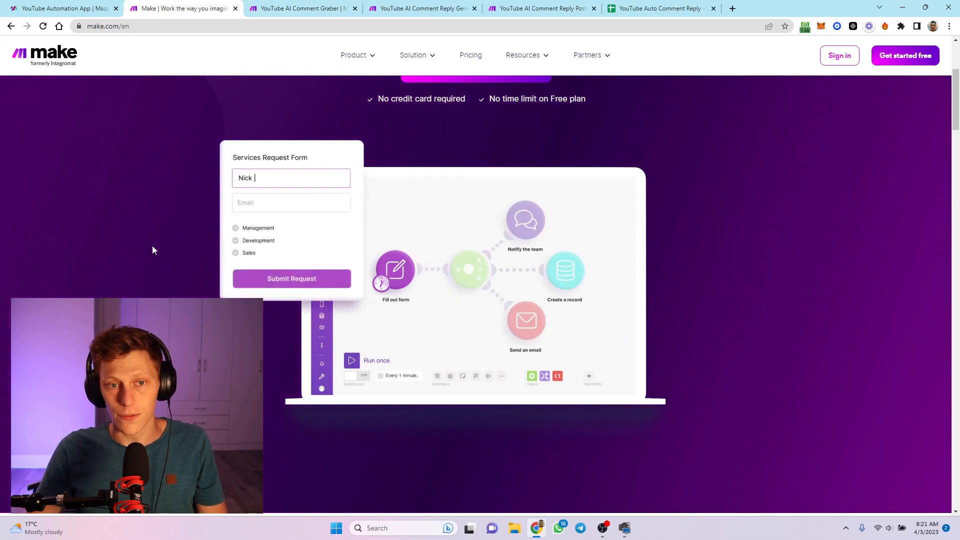
left_click(235, 228)
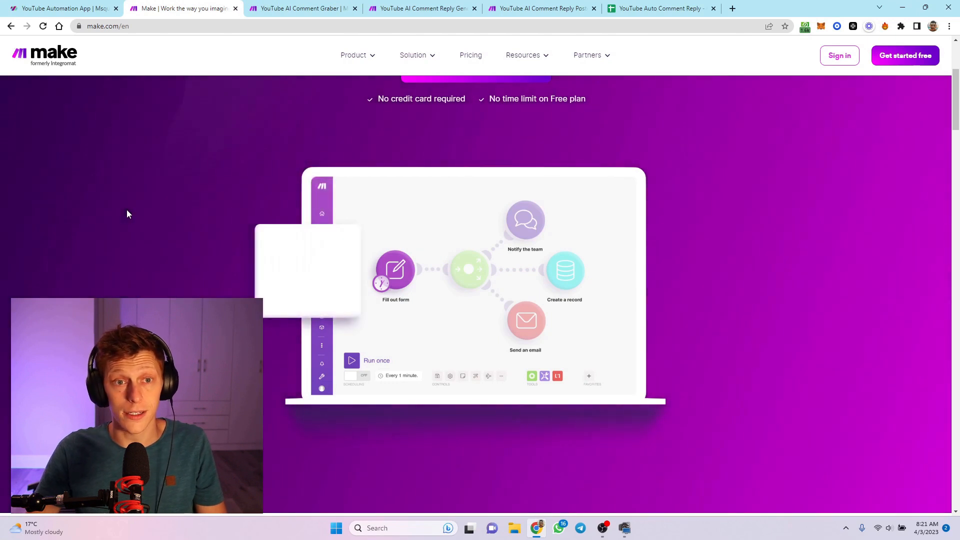
left_click(301, 8)
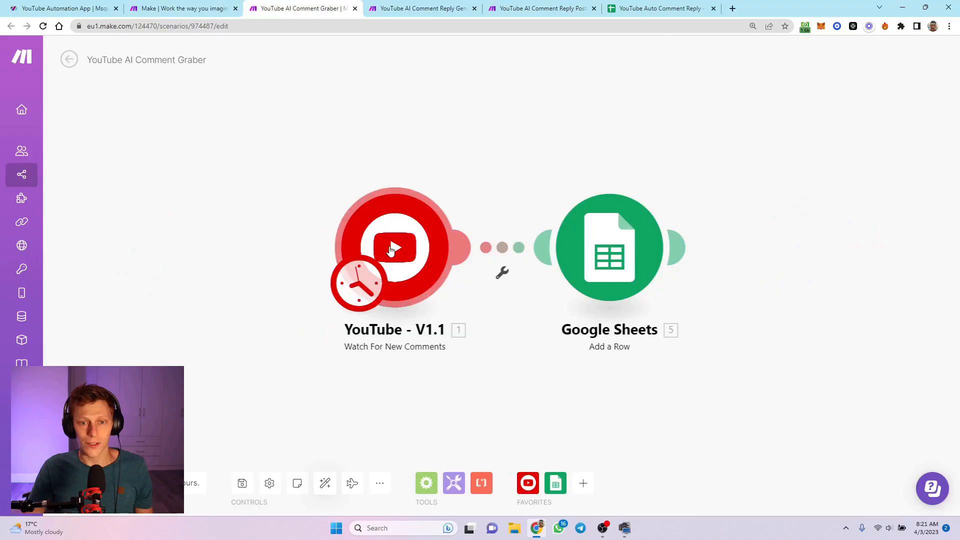
mouse_move(432, 5)
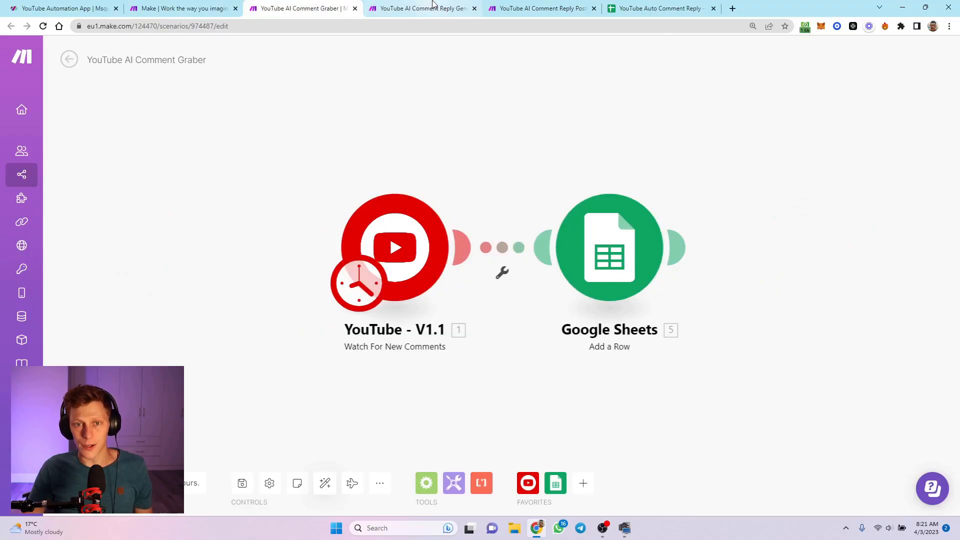
Step: Review the reply generator scenario, then return to the comment tracking spreadsheet
left_click(422, 8)
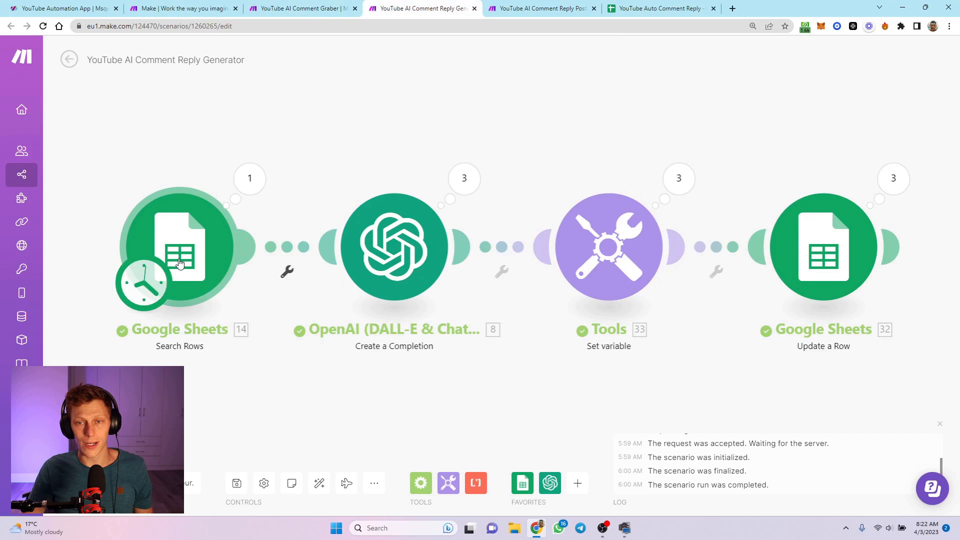
mouse_move(425, 253)
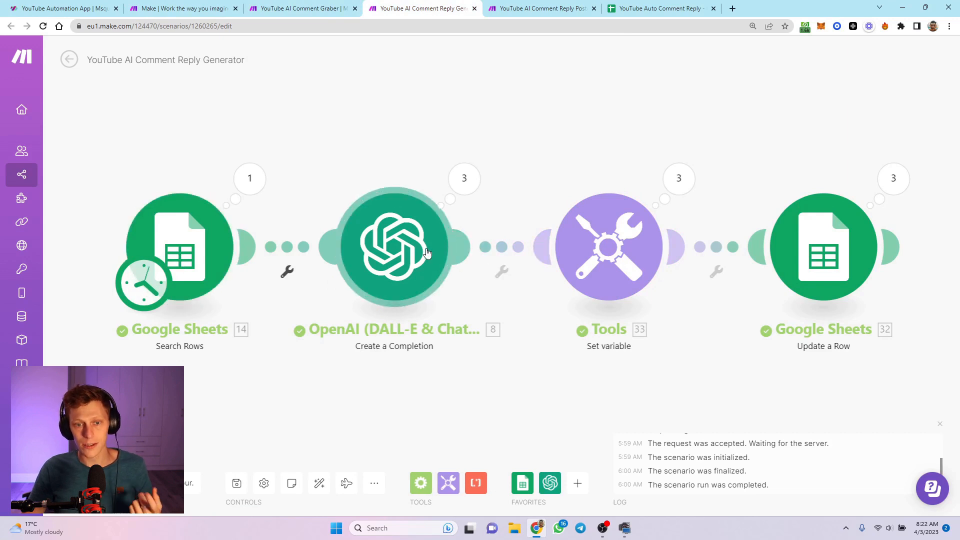
mouse_move(570, 154)
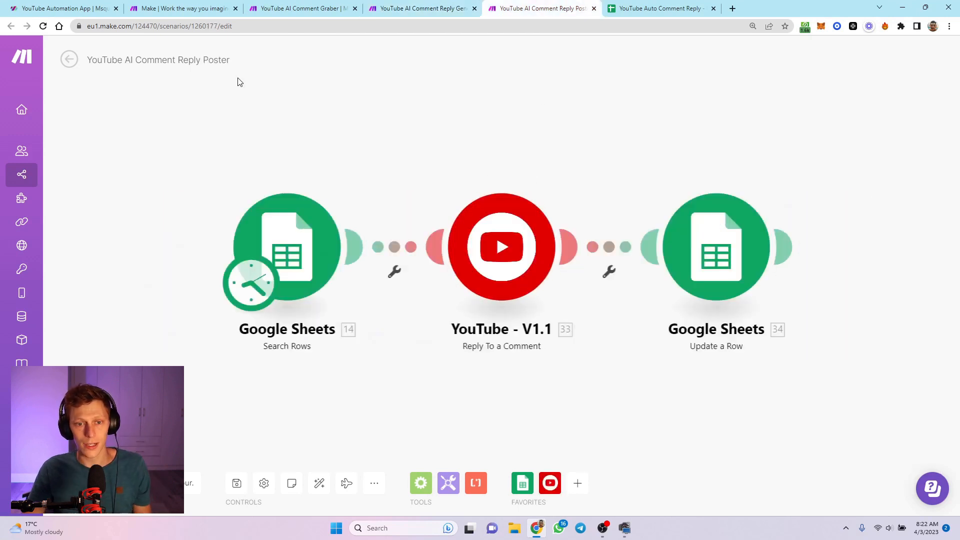
mouse_move(587, 199)
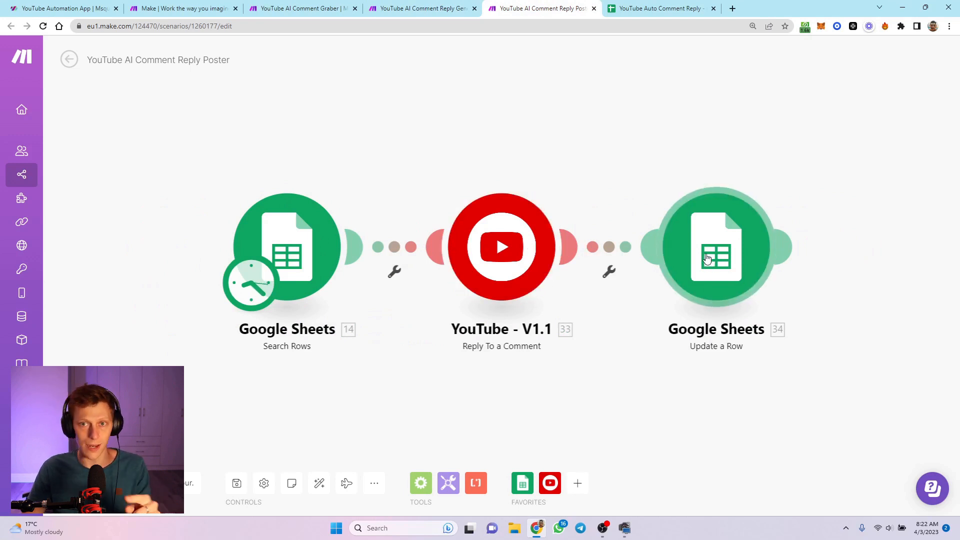
left_click(660, 8)
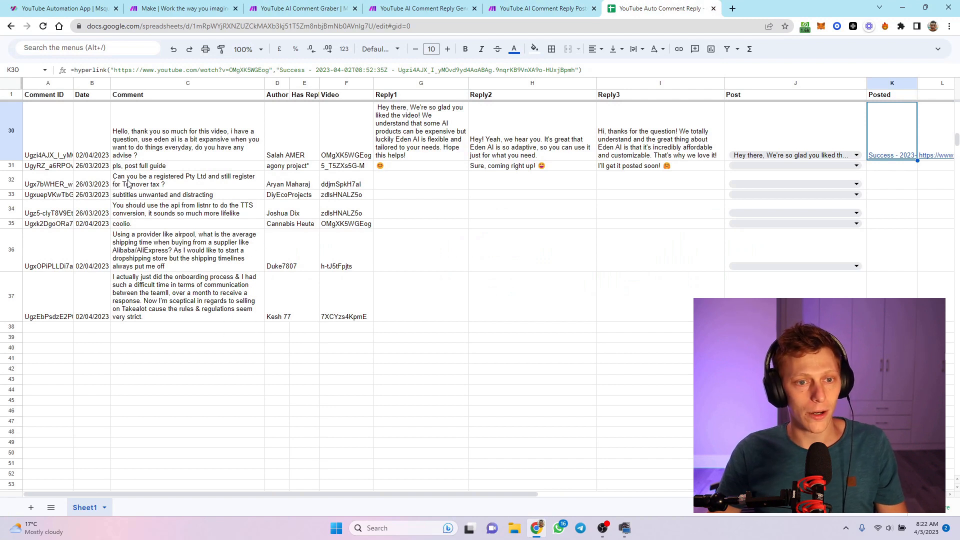
Step: Check row 32's Pty Ltd comment and its three empty reply cells, then go back to the comment grabber
left_click(187, 180)
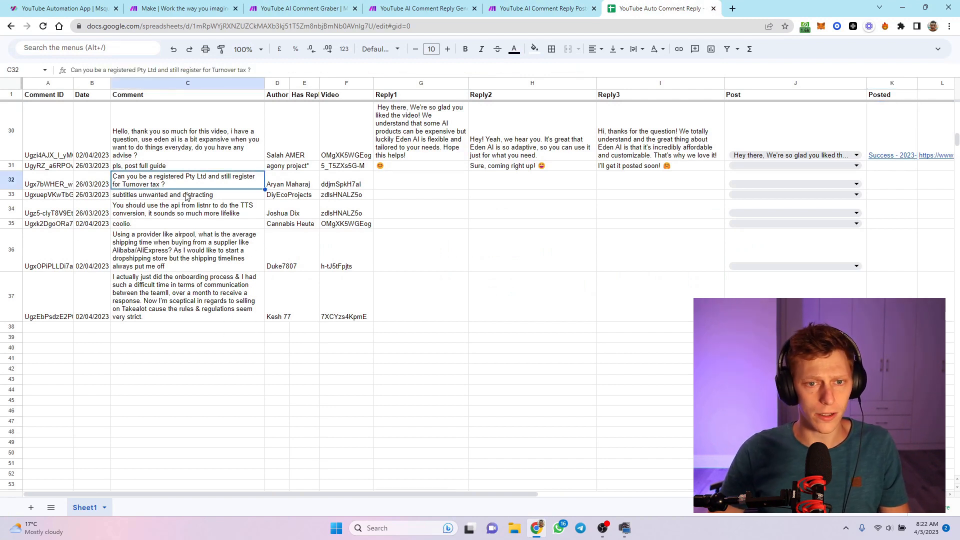
left_click(420, 179)
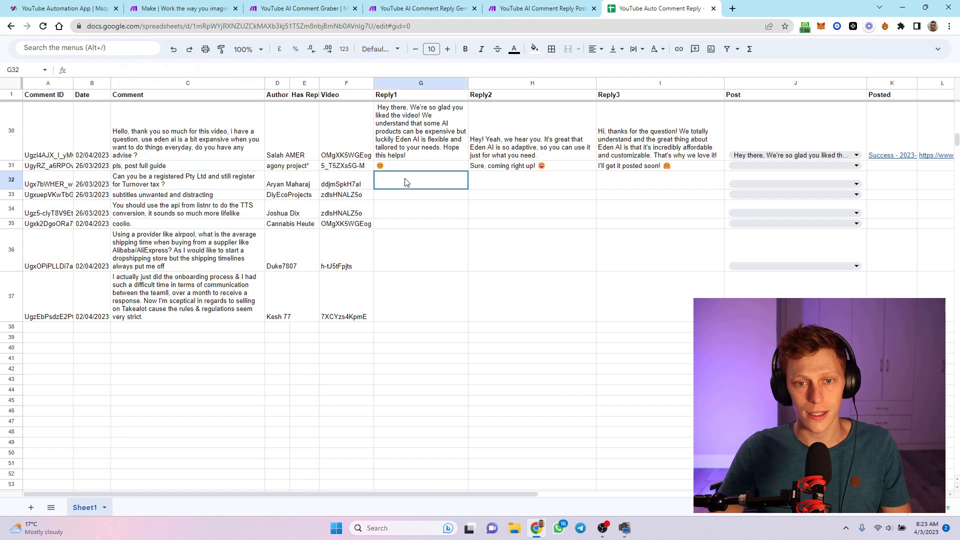
left_click_drag(419, 179, 659, 179)
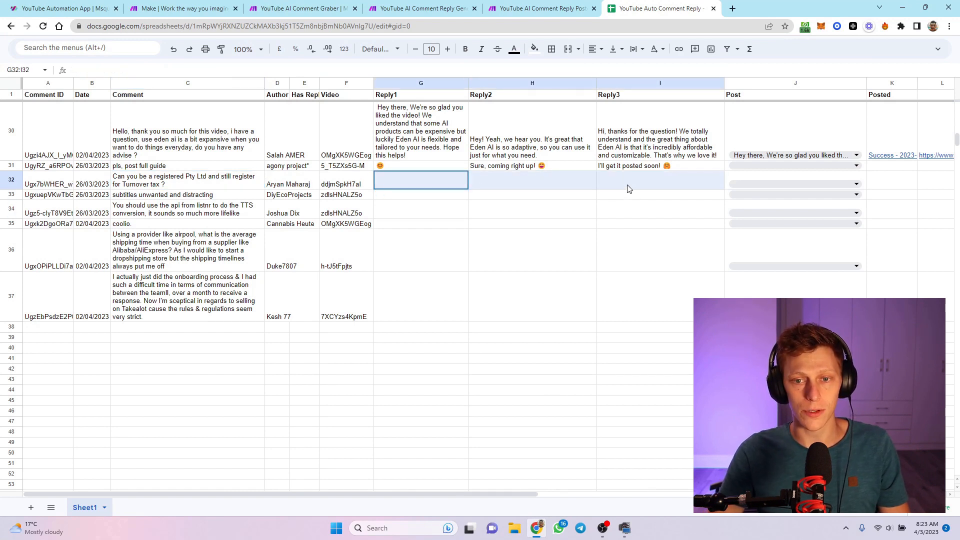
left_click(659, 179)
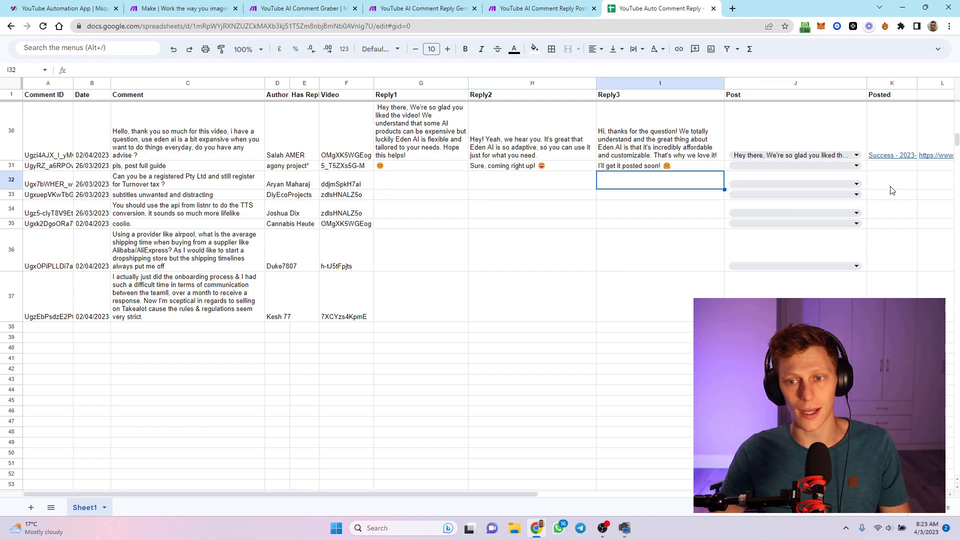
left_click(420, 179)
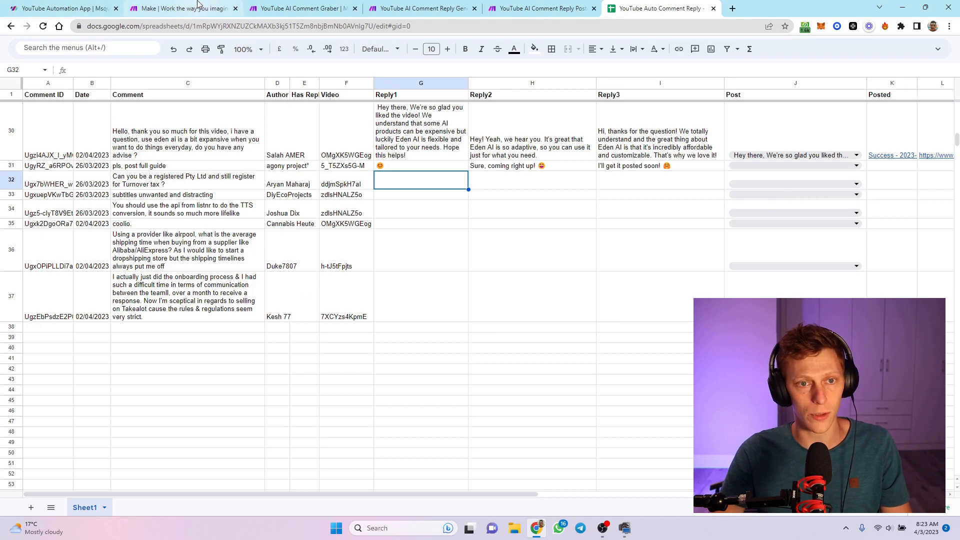
left_click(299, 8)
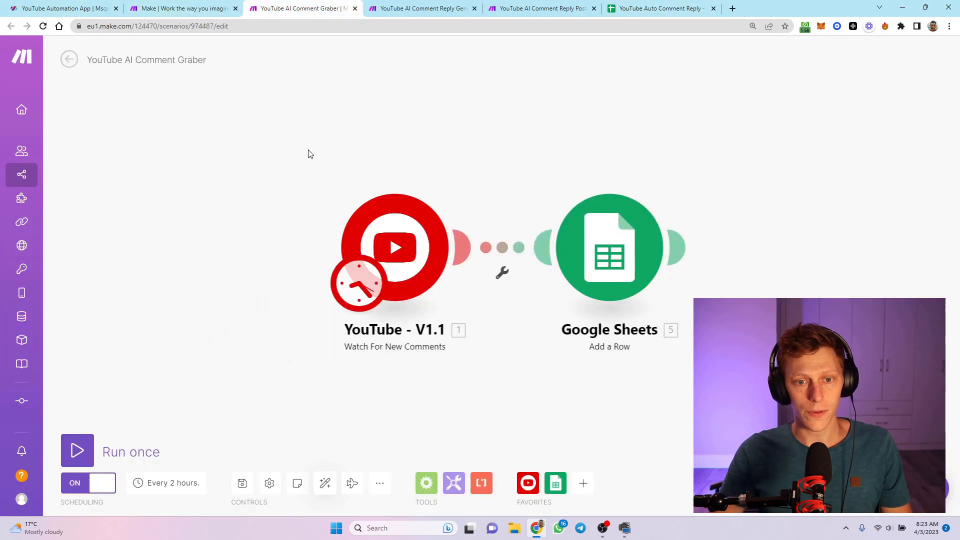
Step: Run the YouTube AI Comment Reply Generator scenario once until the run completes
left_click(422, 8)
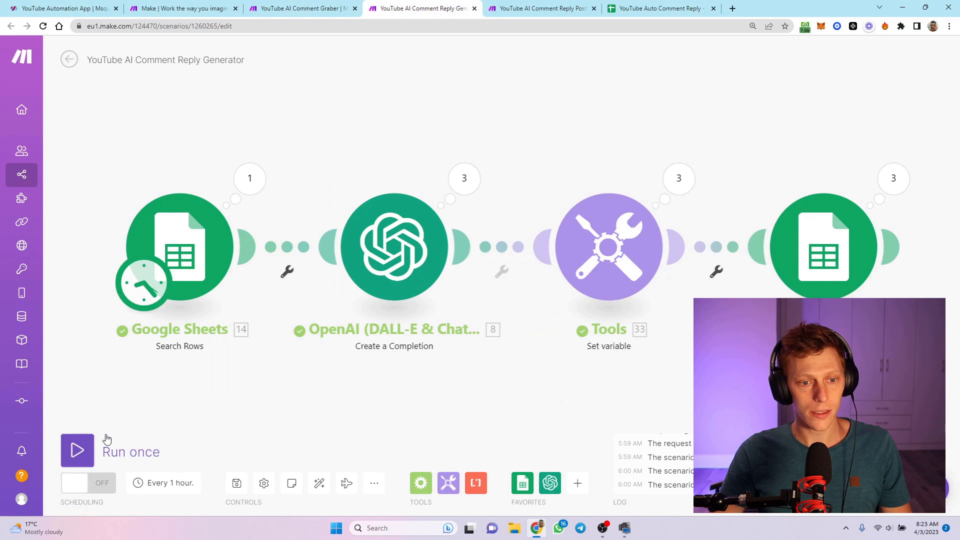
left_click(77, 450)
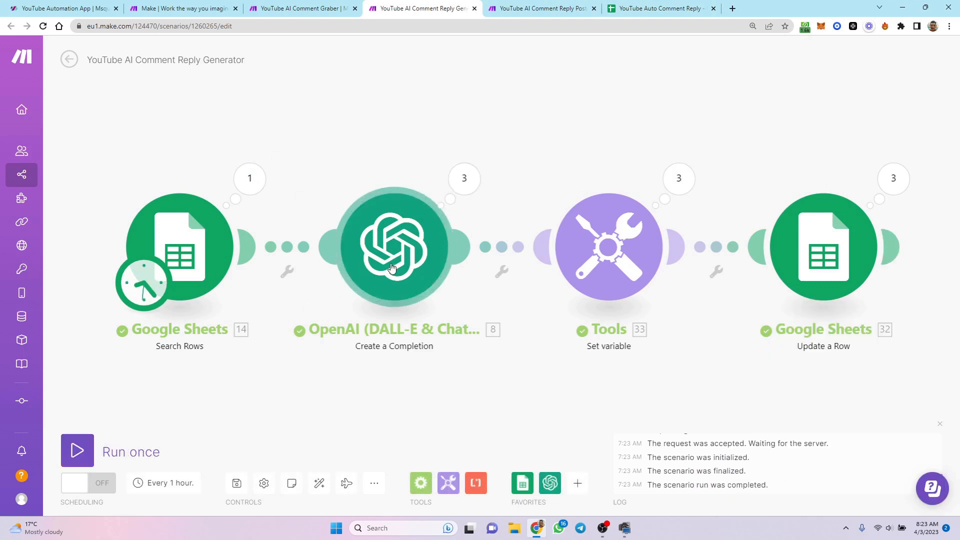
mouse_move(623, 231)
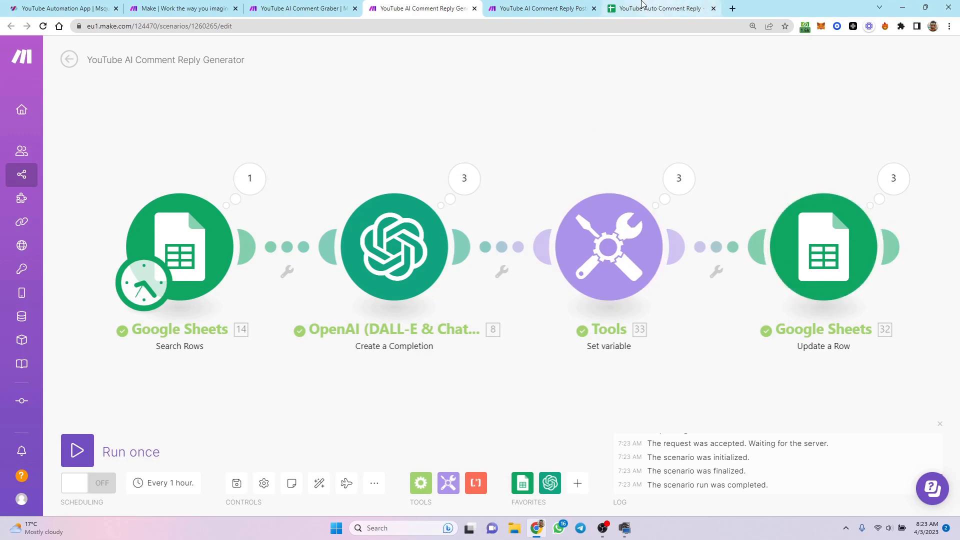
Step: Pick the turnover tax reply as row 32's post in the sheet, then go to the reply poster scenario
left_click(658, 8)
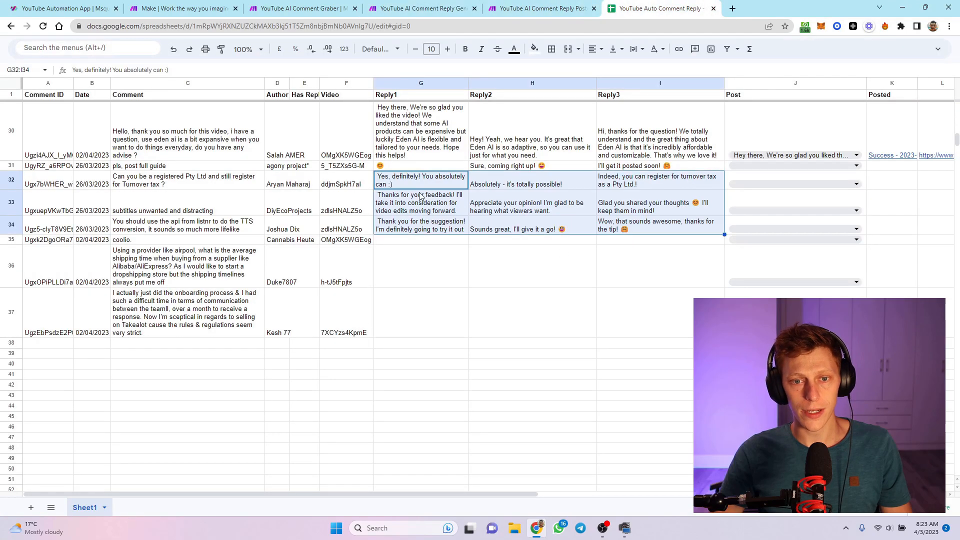
left_click(421, 181)
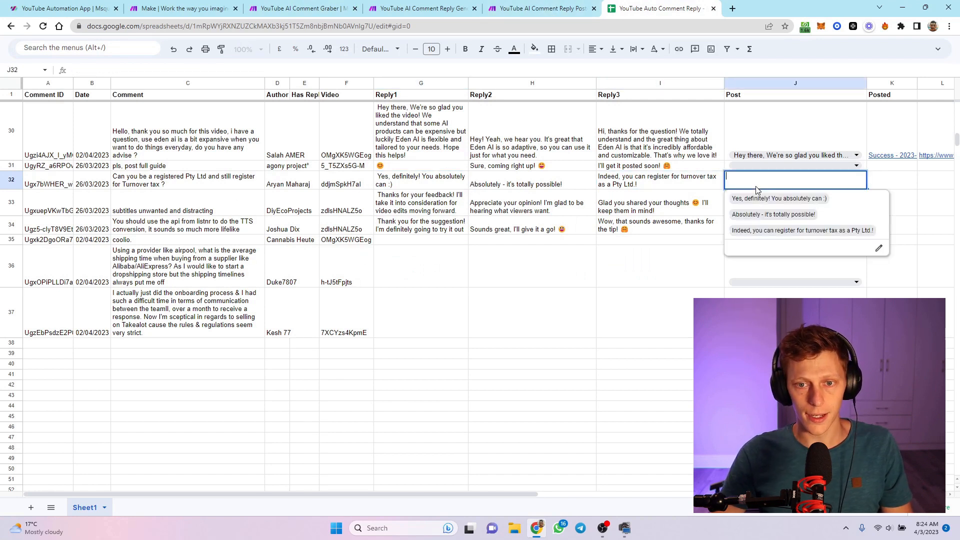
left_click(800, 229)
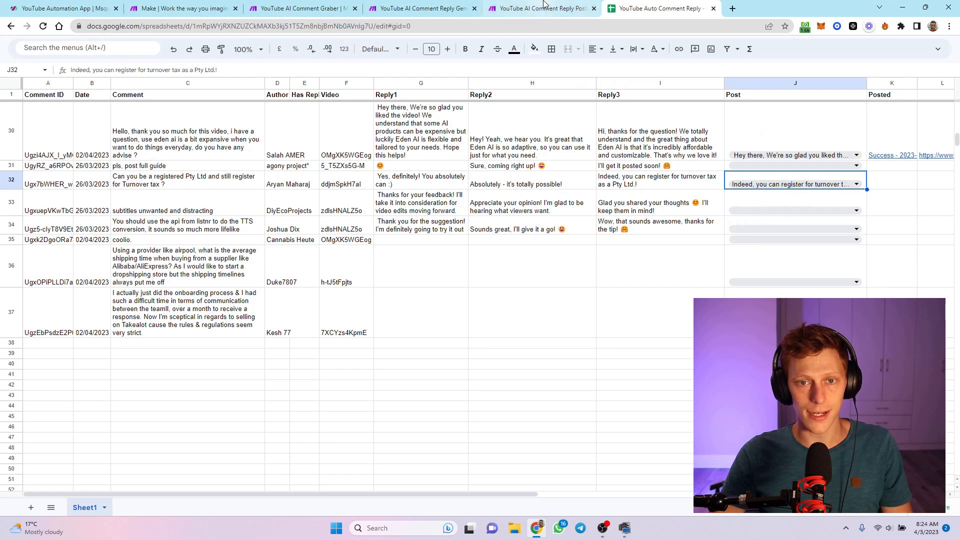
left_click(541, 8)
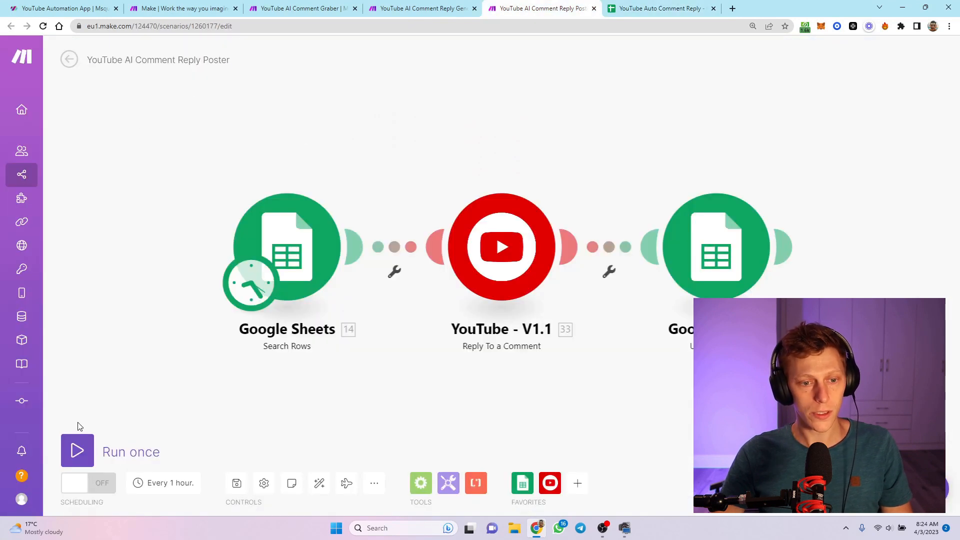
Step: Run the reply poster once and follow row 32's posted link to the YouTube replies
left_click(661, 8)
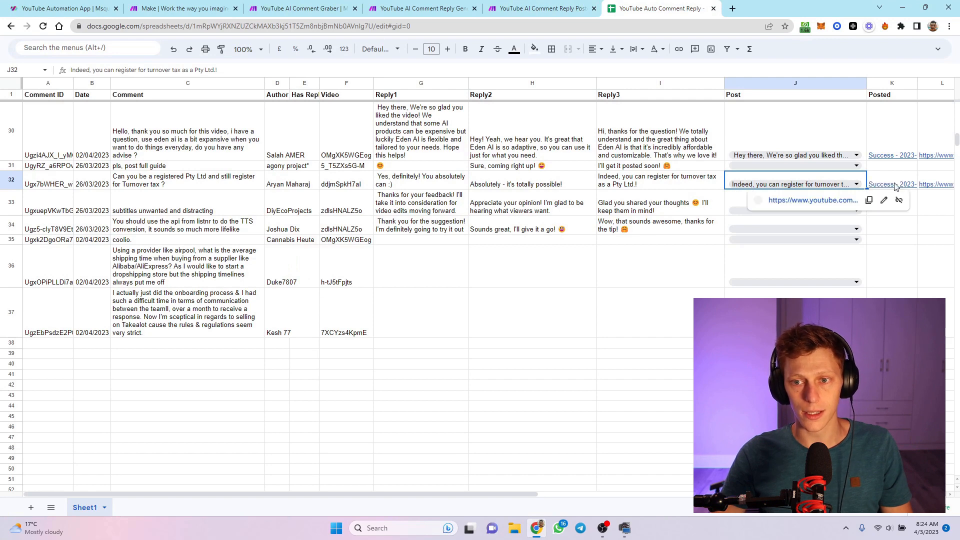
left_click(891, 184)
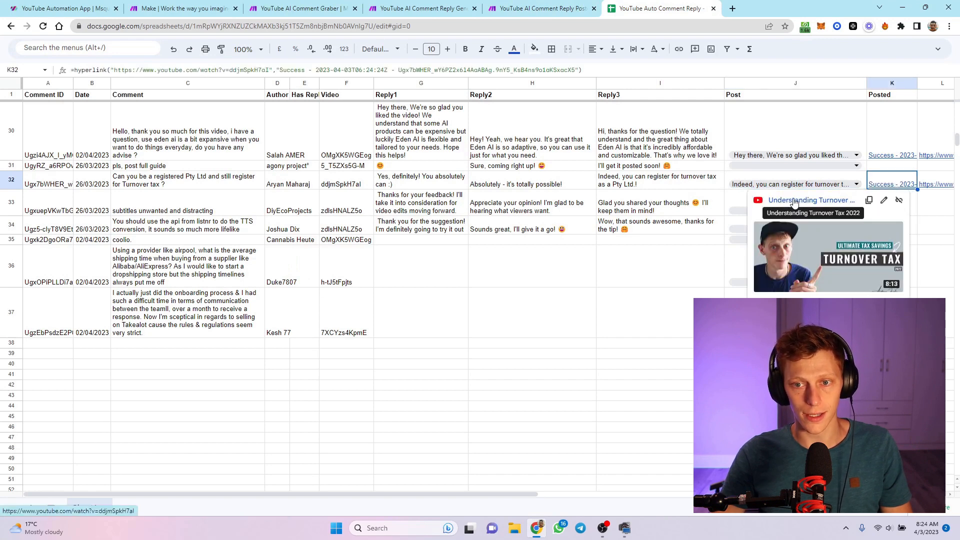
left_click(812, 200)
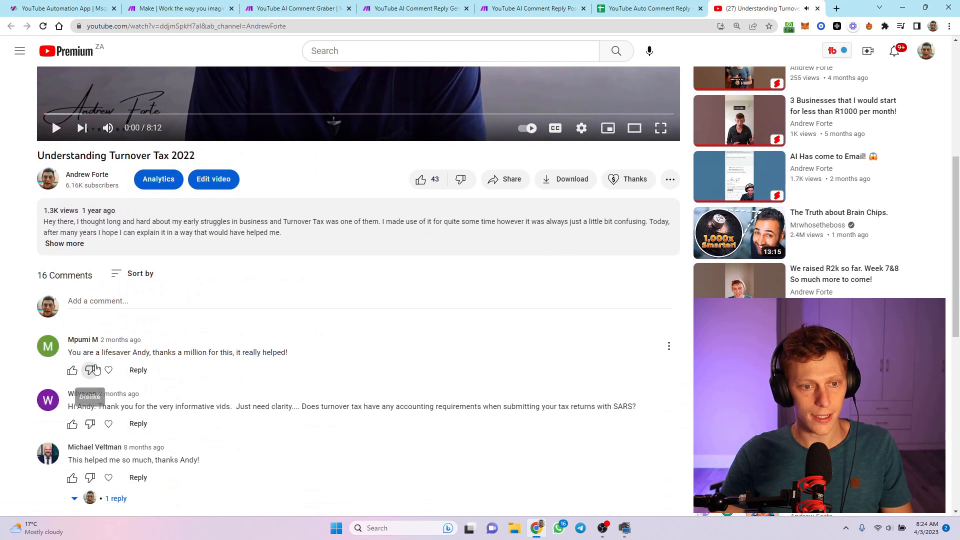
left_click(139, 273)
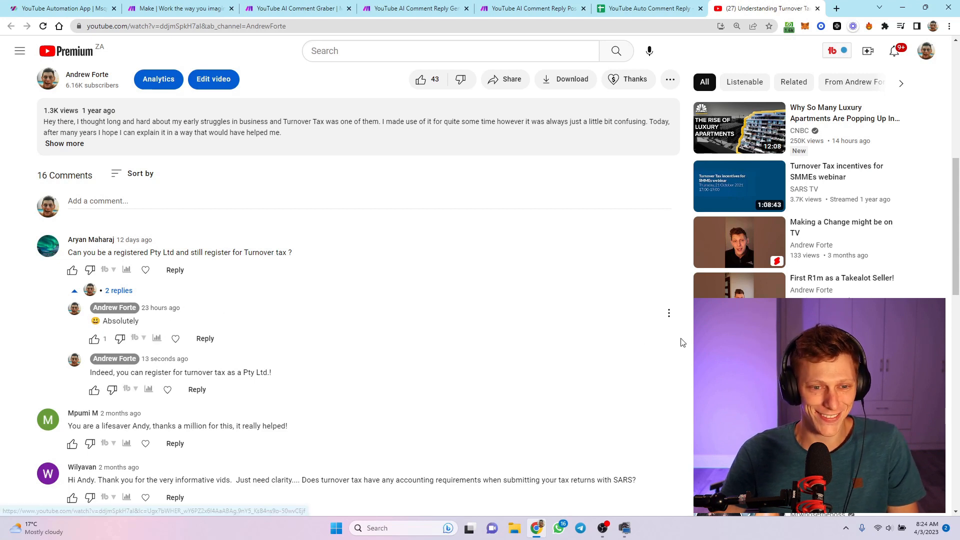
Step: Delete the older Absolutely reply on YouTube, then return to the comment grabber scenario
left_click(669, 313)
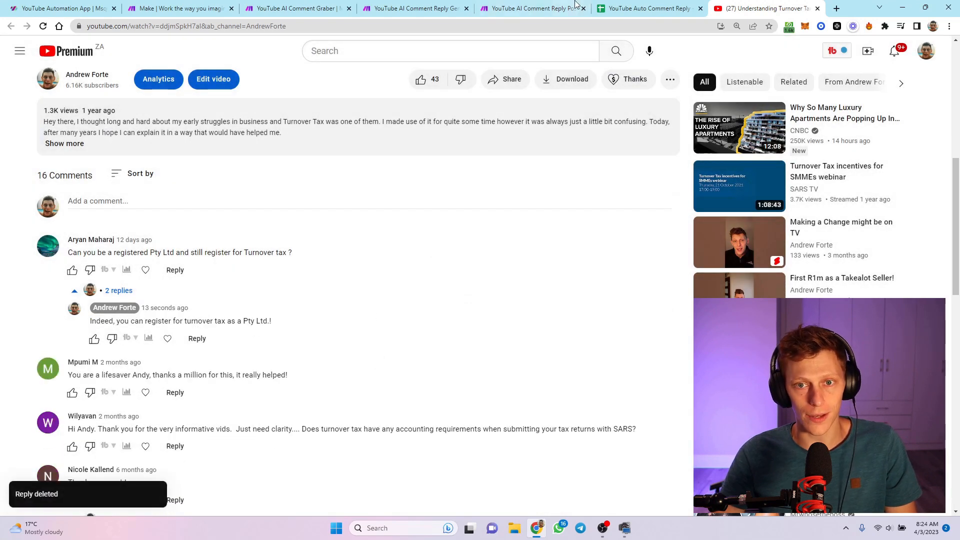
left_click(648, 8)
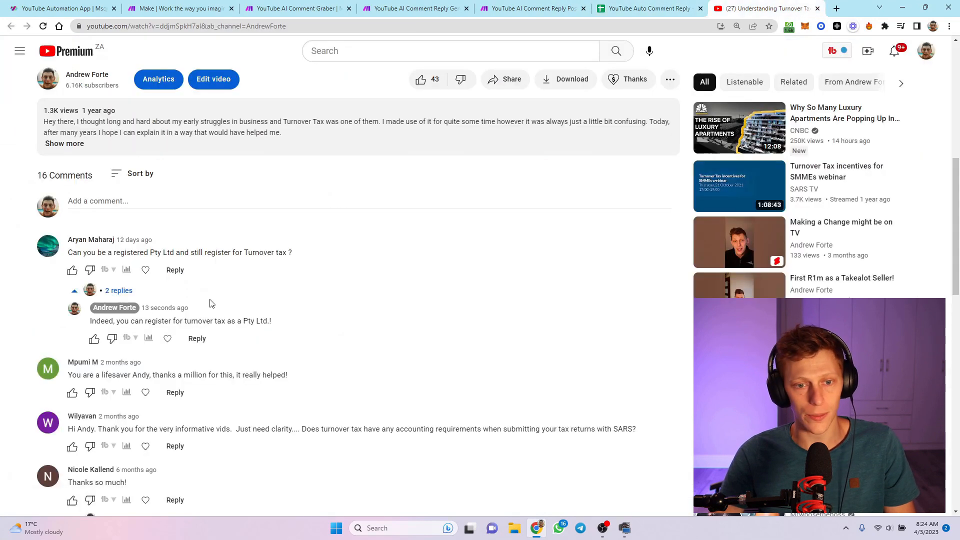
left_click(297, 8)
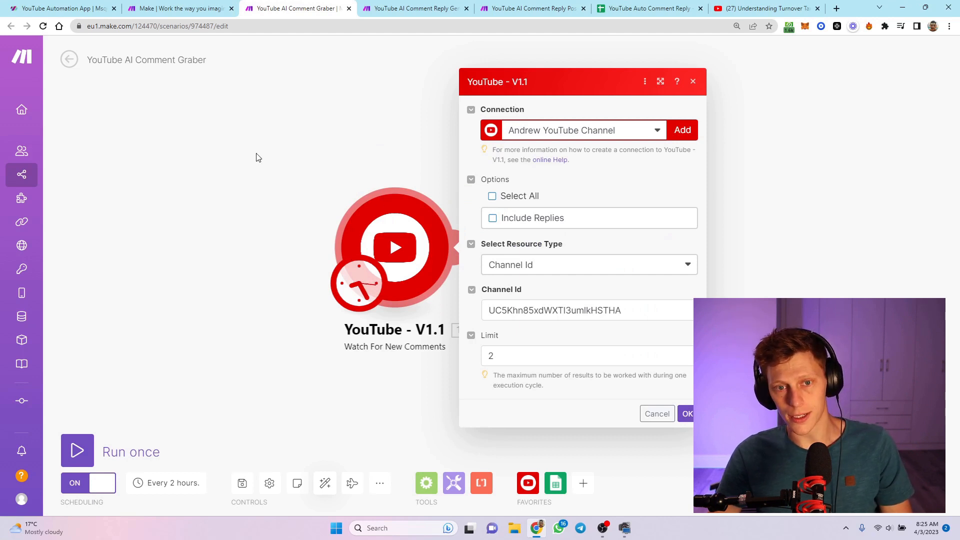
mouse_move(284, 229)
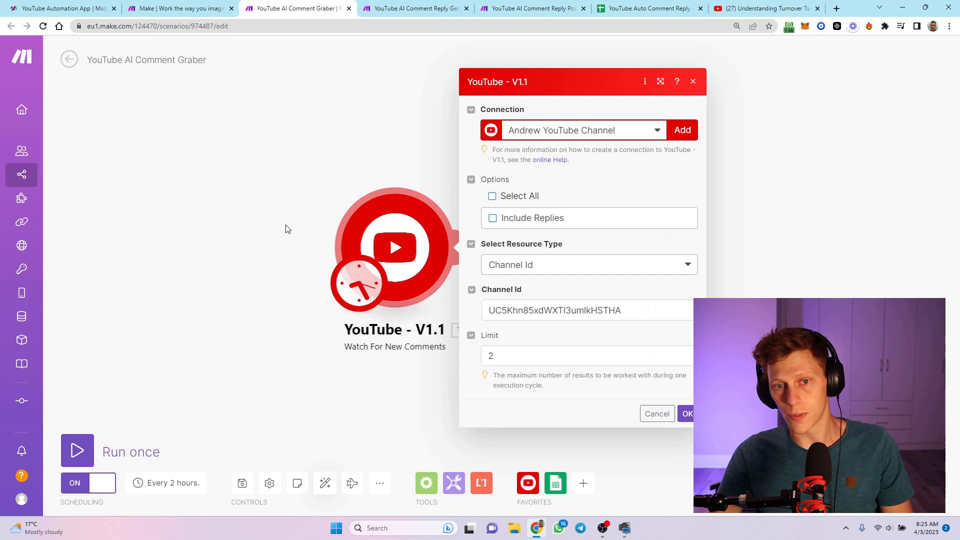
mouse_move(287, 203)
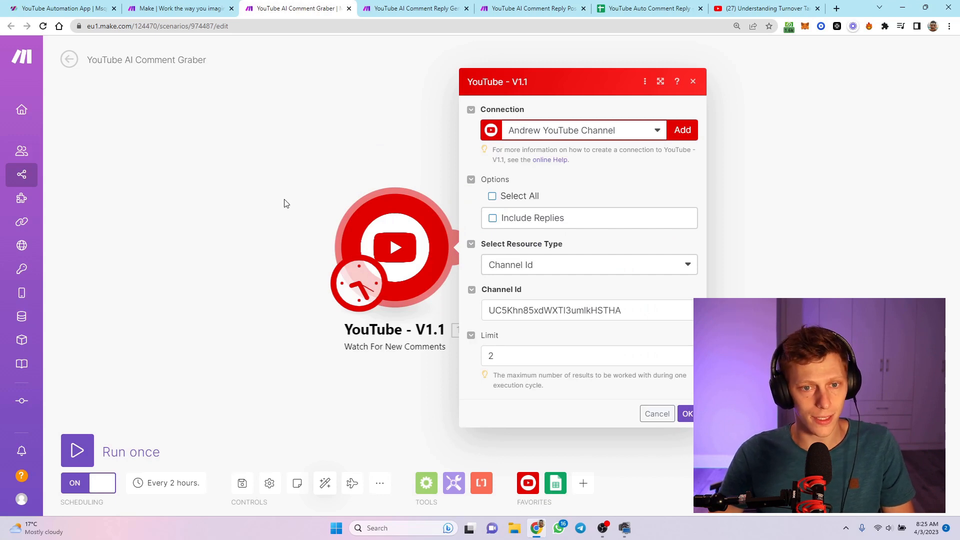
Step: Switch to the M Square YouTube Automation App product page
left_click(58, 8)
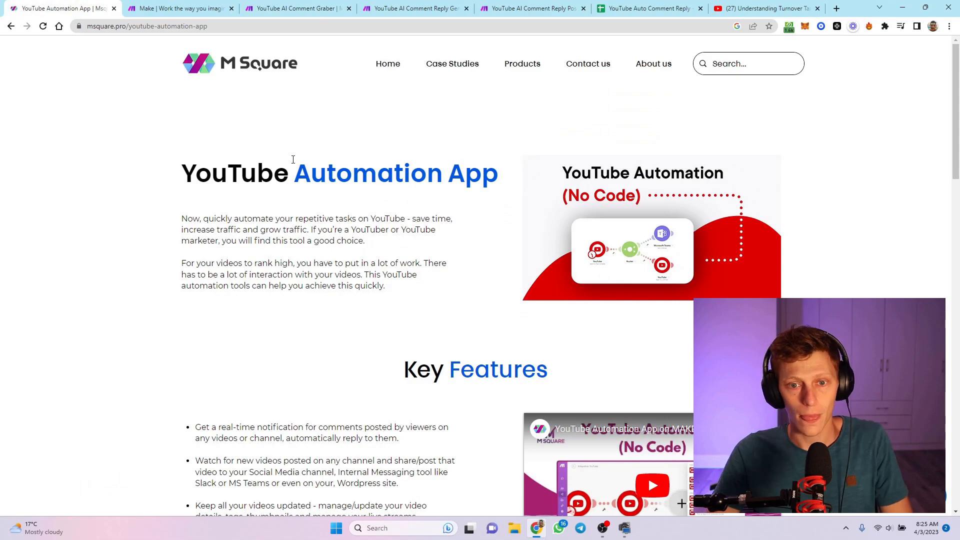
Step: Scroll through the app's Key Features, Instructions and Pricing, then return to the Make scenarios
scroll("down", 3)
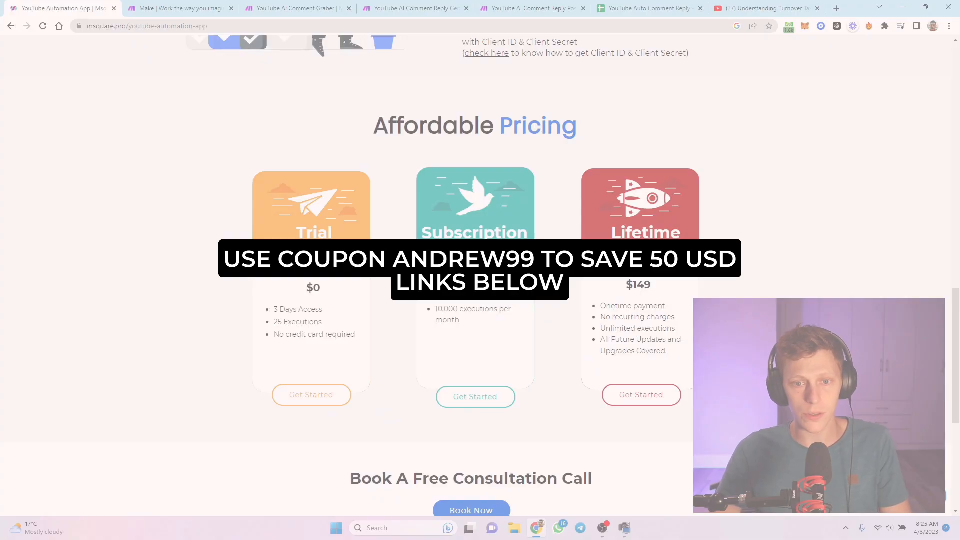
mouse_move(421, 324)
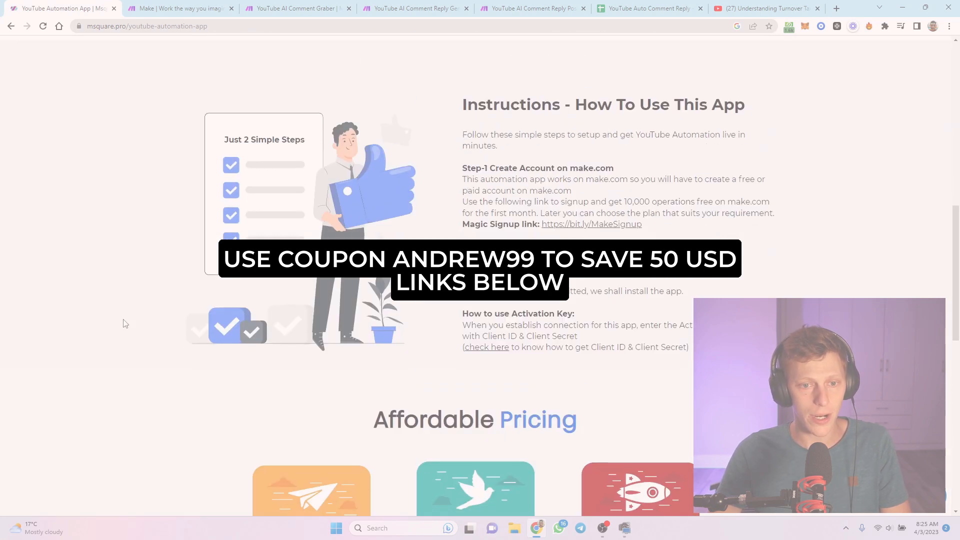
scroll("up", 3)
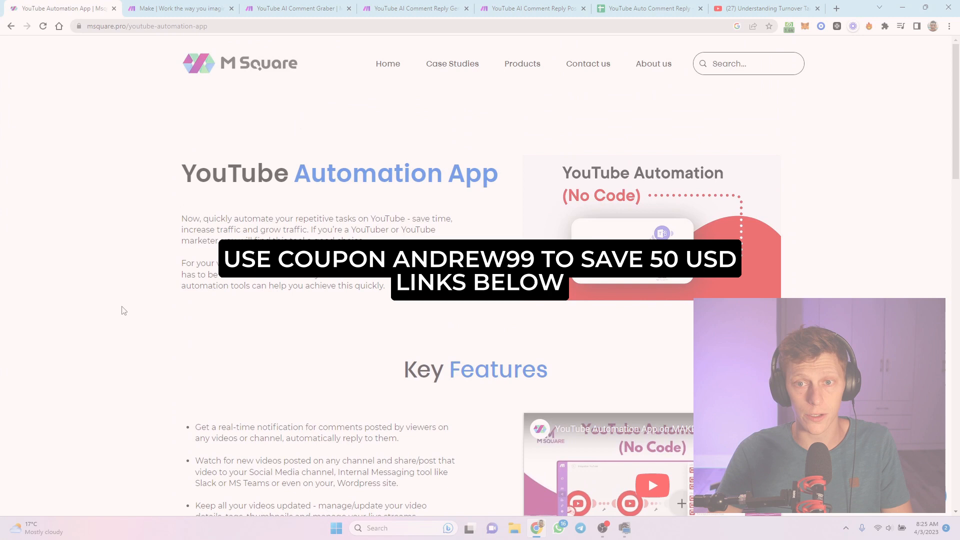
scroll("down", 3)
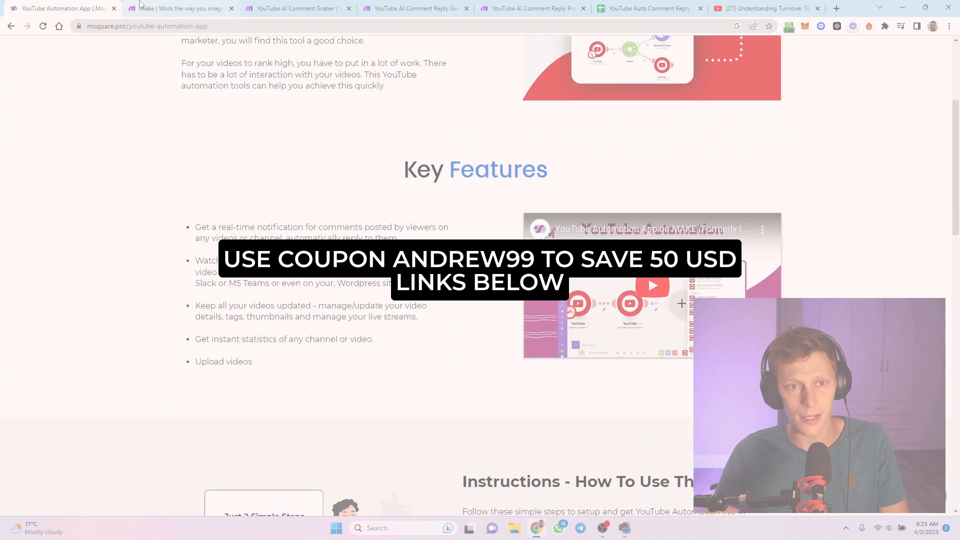
left_click(297, 8)
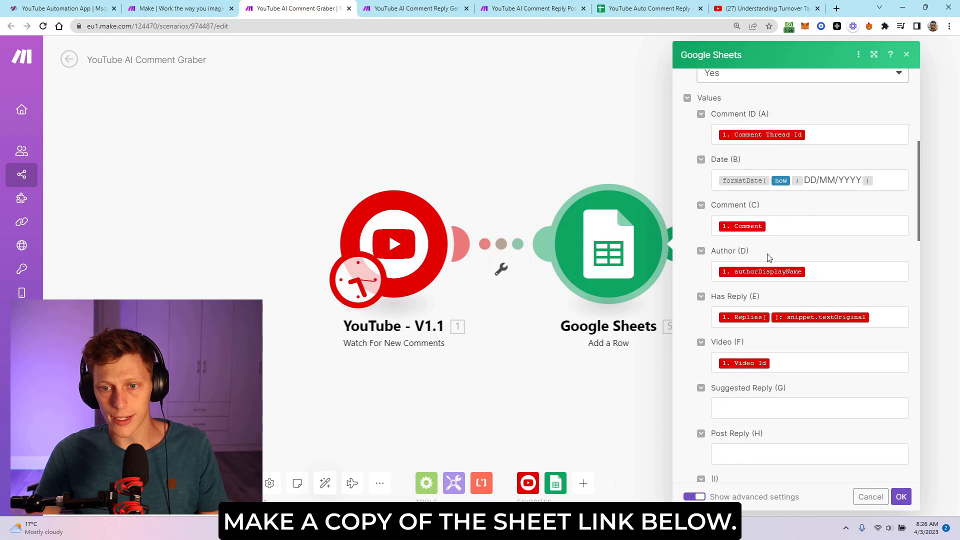
Step: Scroll the Add a Row value mappings, then switch to the reply generator scenario
scroll("down", 3)
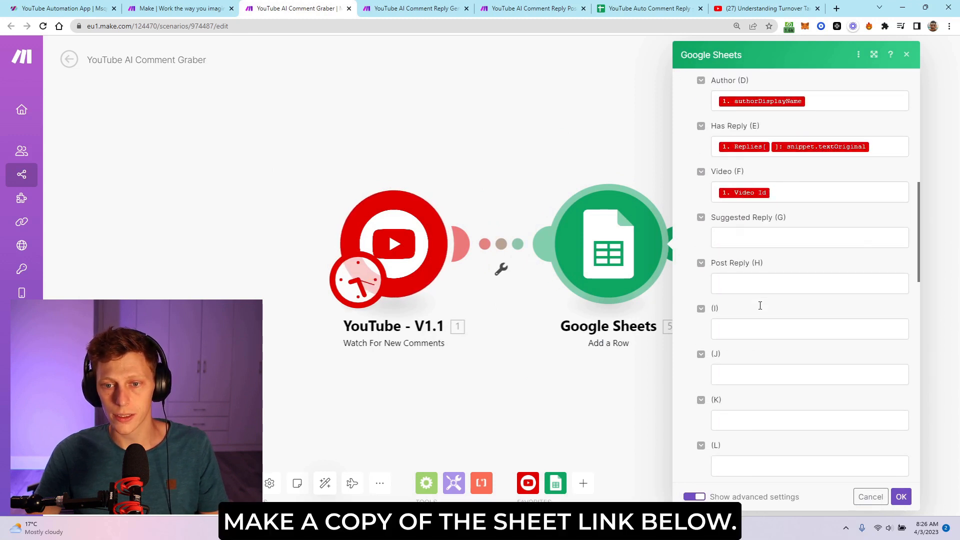
scroll("down", 3)
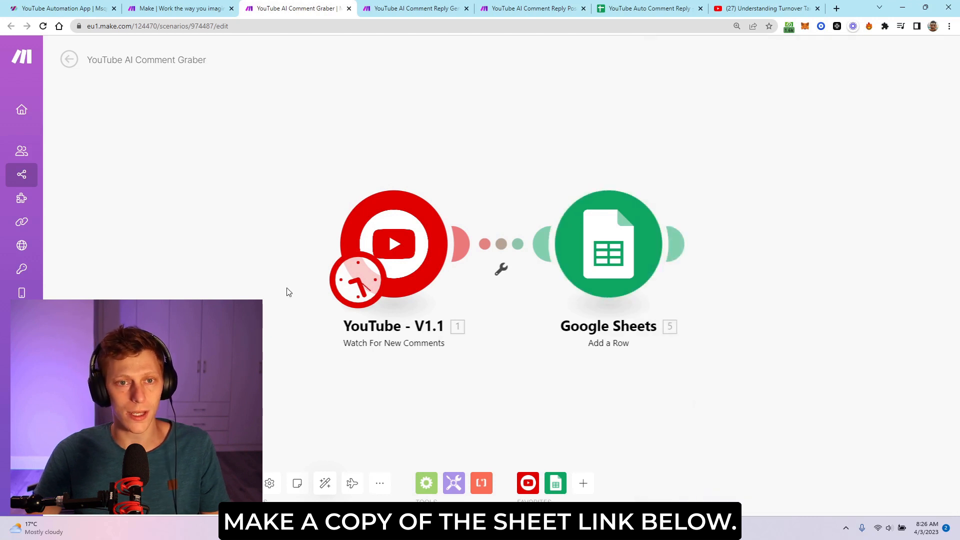
left_click(414, 8)
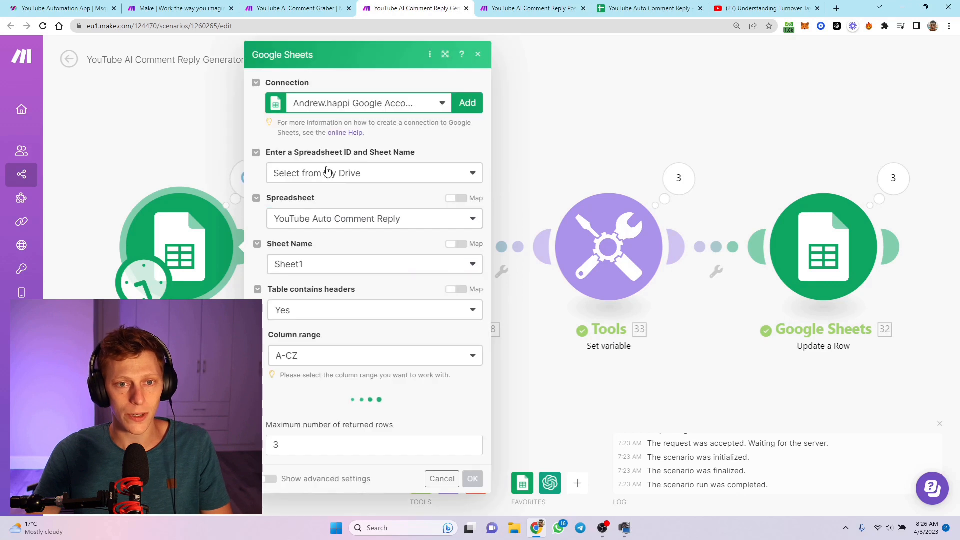
Step: Review the Search Rows filter (Reply1 empty, limit 3) and move on to the OpenAI completion step
scroll("down", 3)
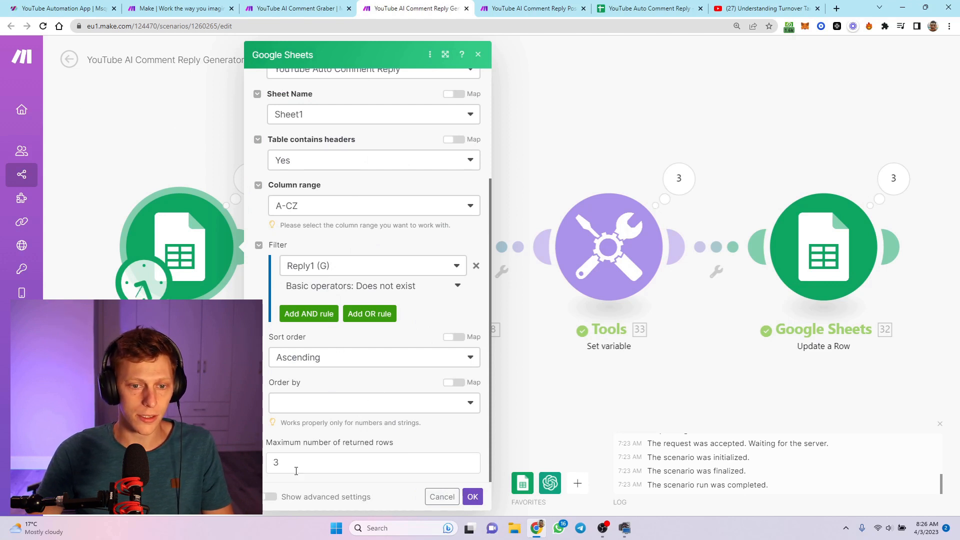
mouse_move(186, 141)
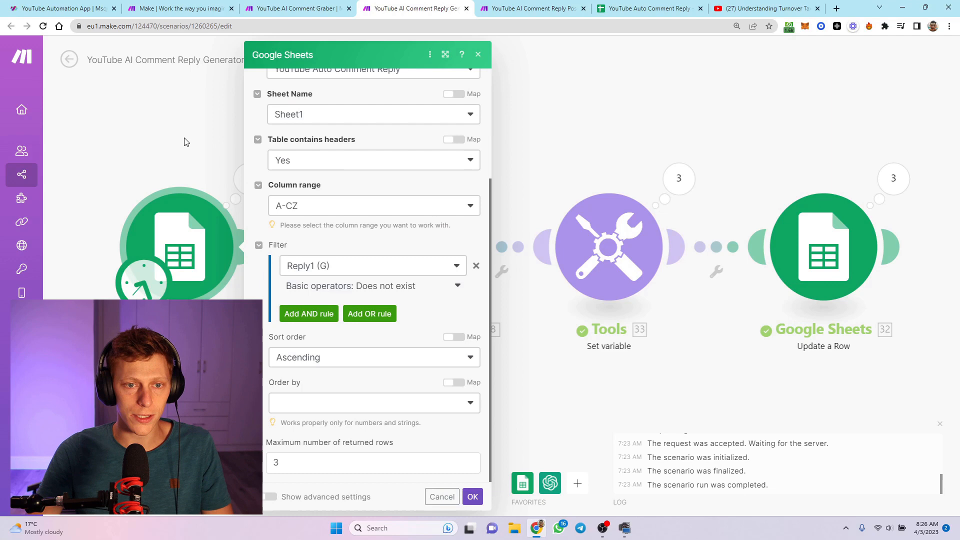
left_click(441, 497)
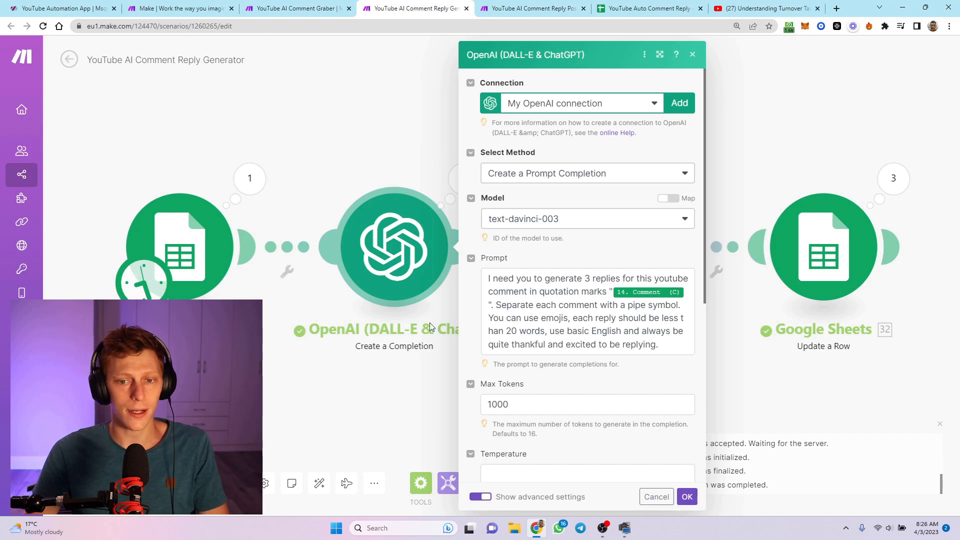
mouse_move(334, 401)
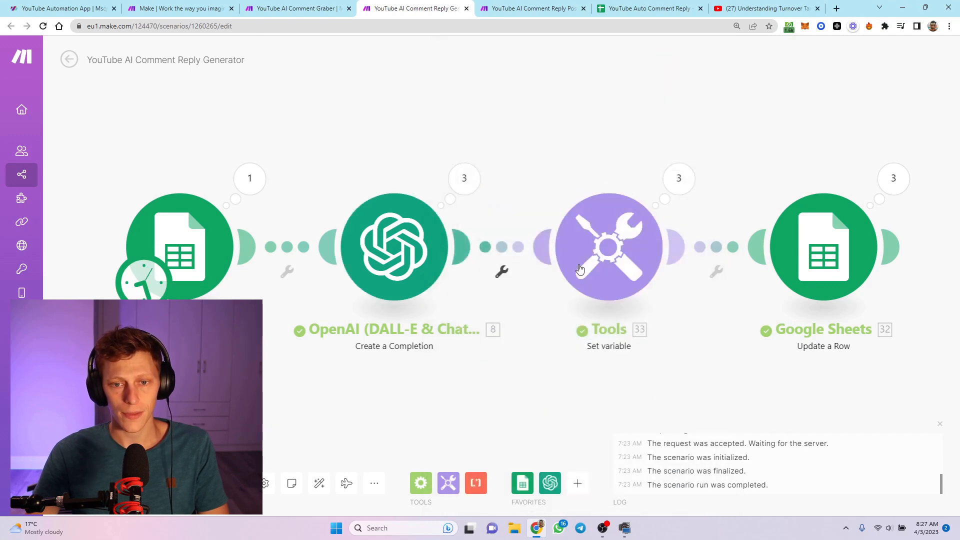
Step: Confirm the Update a Row step targets the YouTube Auto Comment Reply sheet's row number, then switch to Reply Poster
left_click(607, 246)
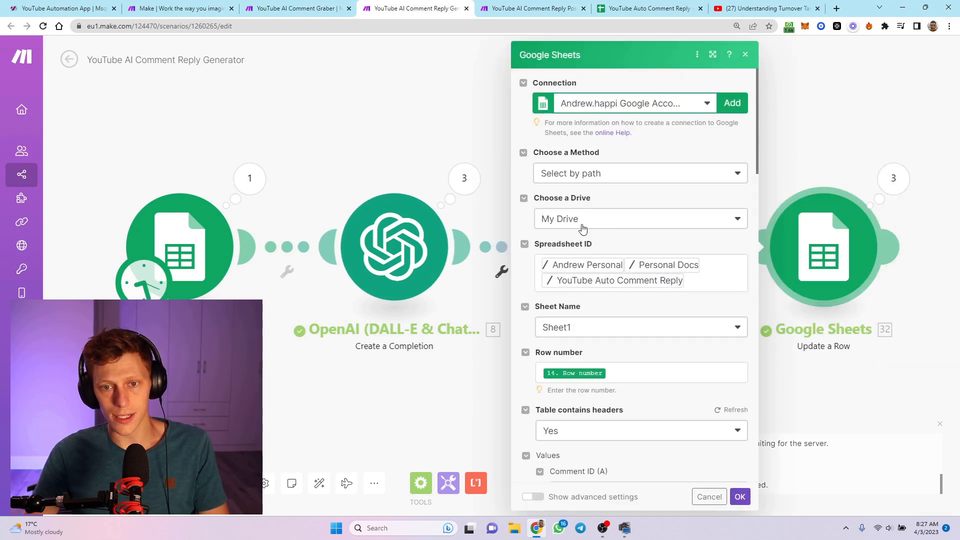
scroll("down", 3)
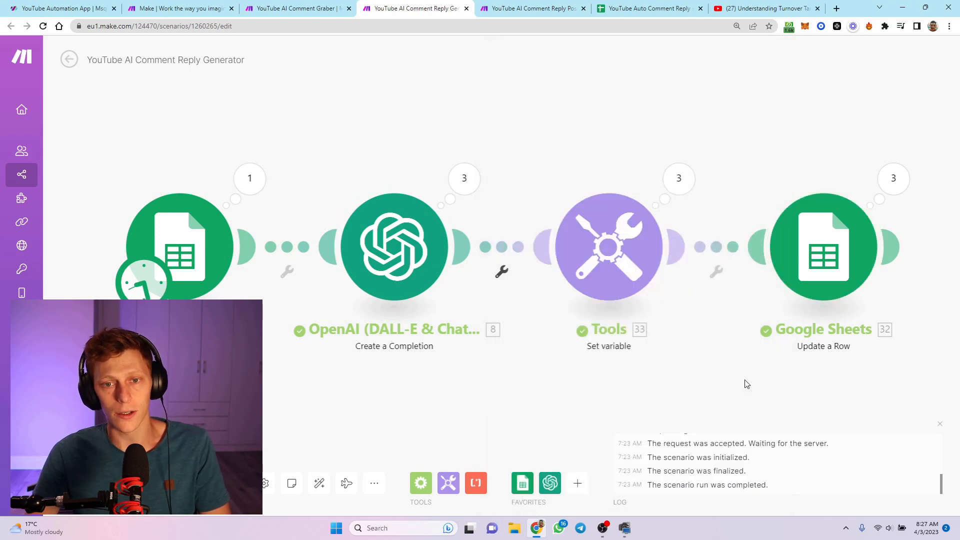
left_click(532, 8)
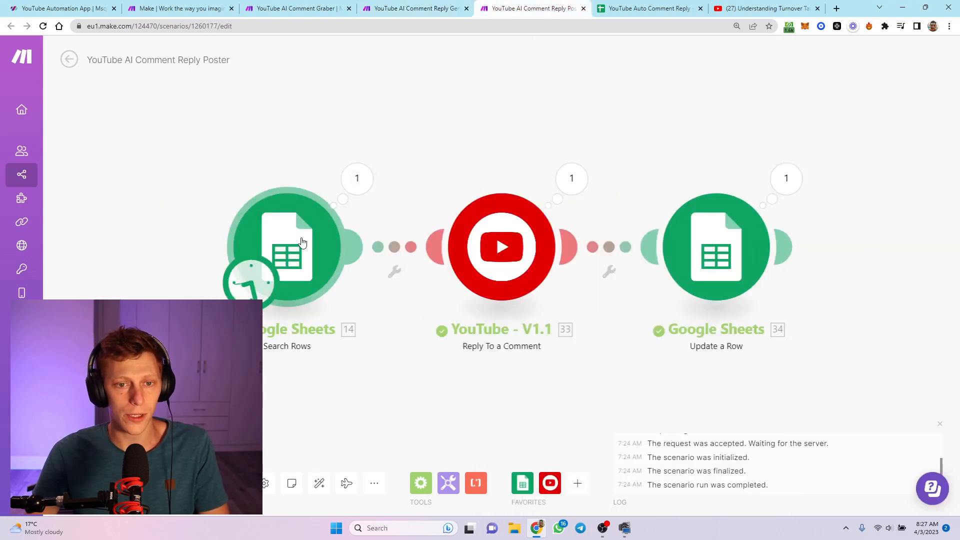
Step: Inspect the poster's Reply To a Comment step and the Update a Row Posted hyperlink formula
left_click(285, 245)
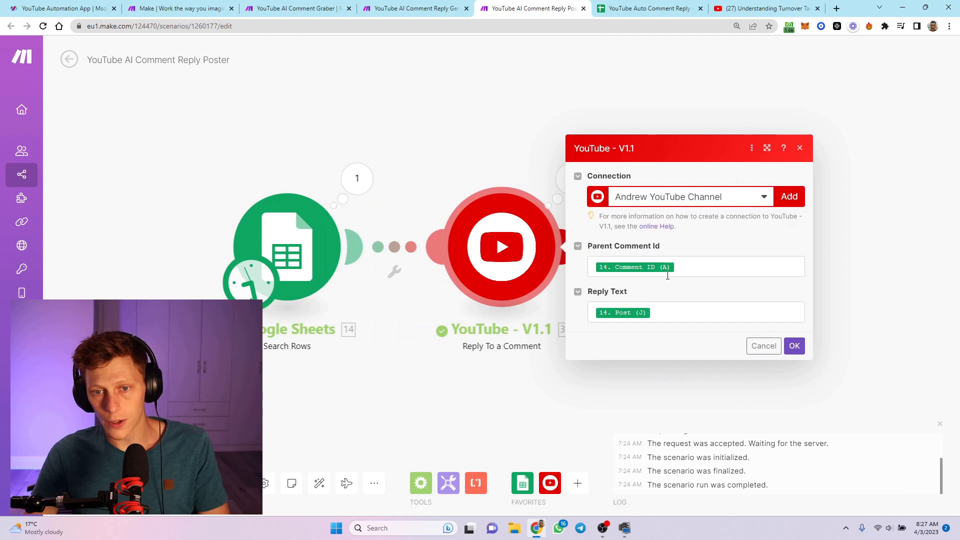
mouse_move(649, 284)
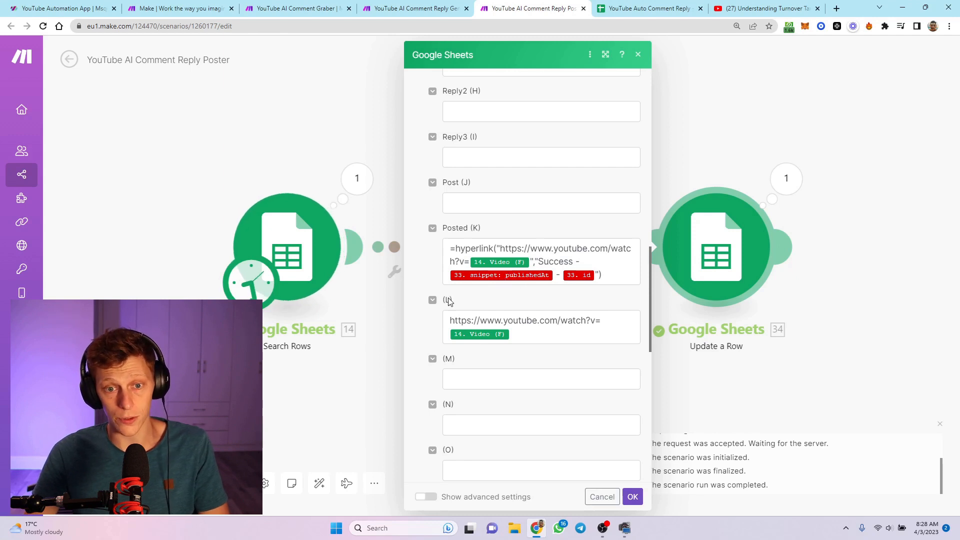
left_click(632, 497)
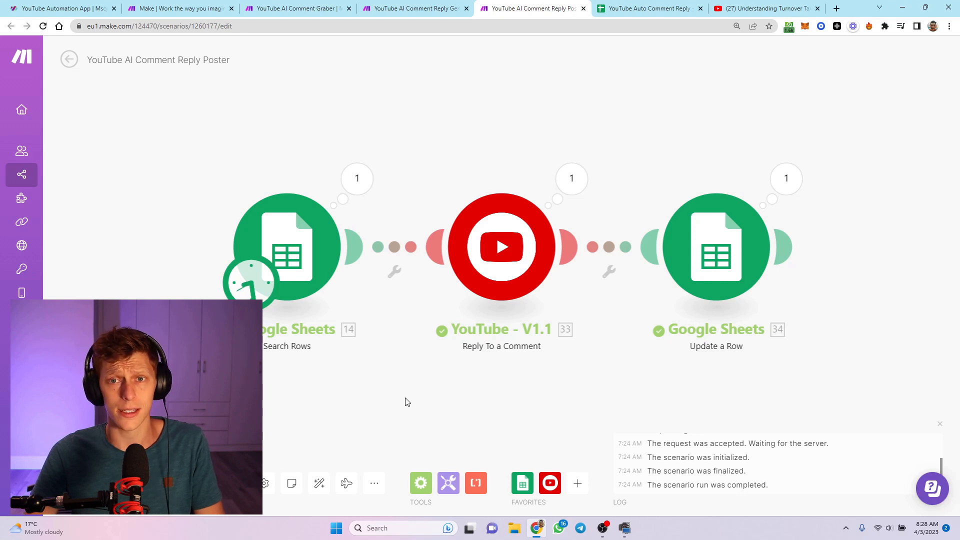
mouse_move(403, 370)
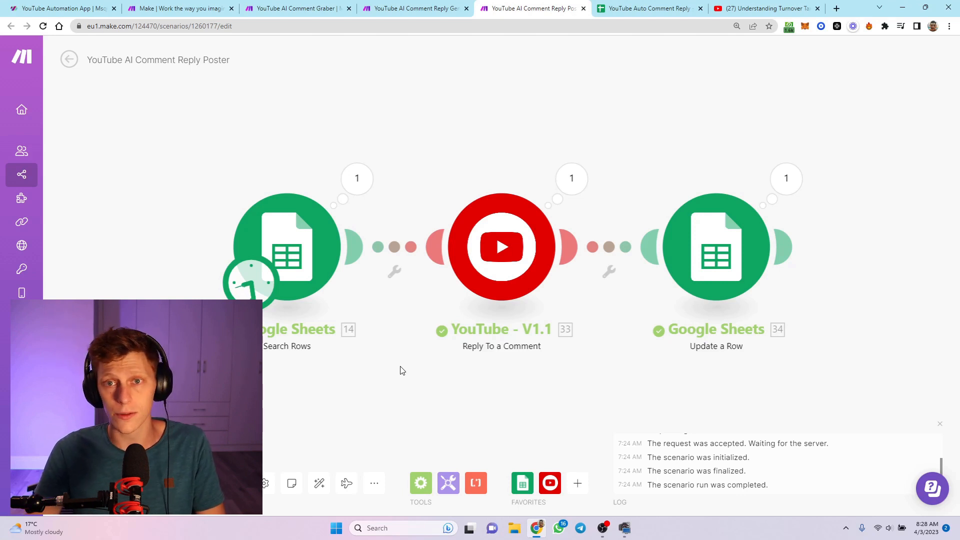